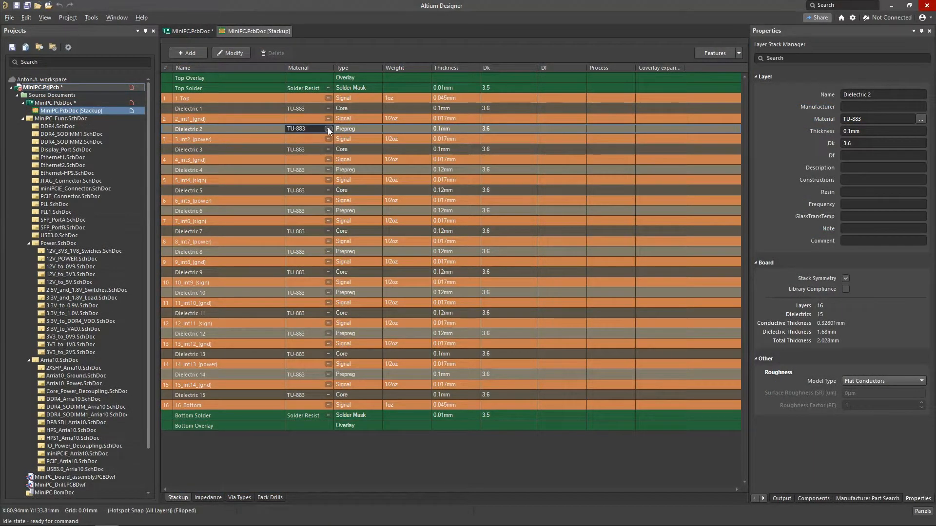
Browse the material library for Dielectric 2, then show the Routing Width rule's per-layer track widths.
left_click(328, 129)
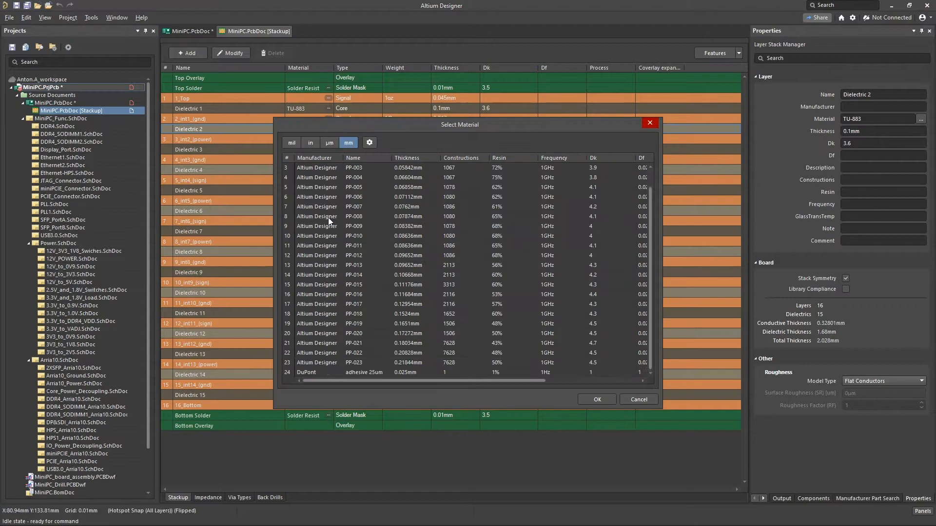
left_click(596, 400)
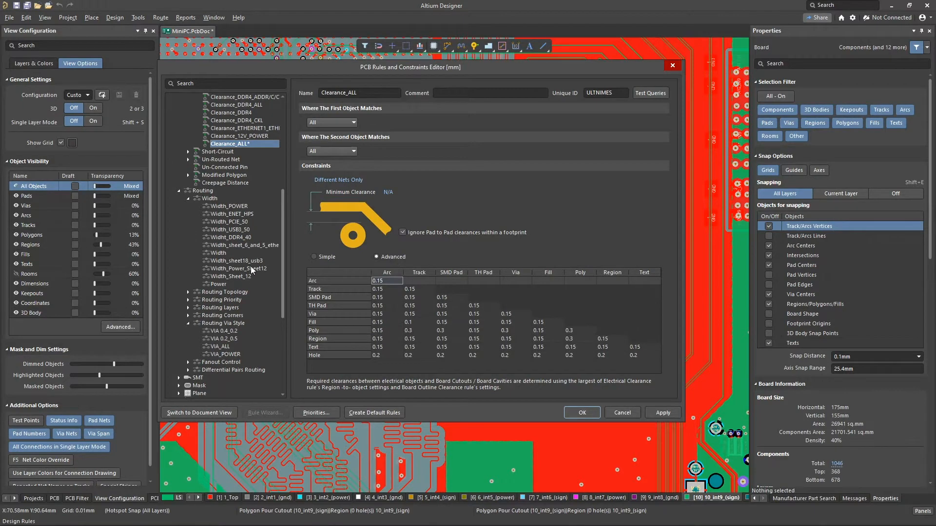
left_click(218, 252)
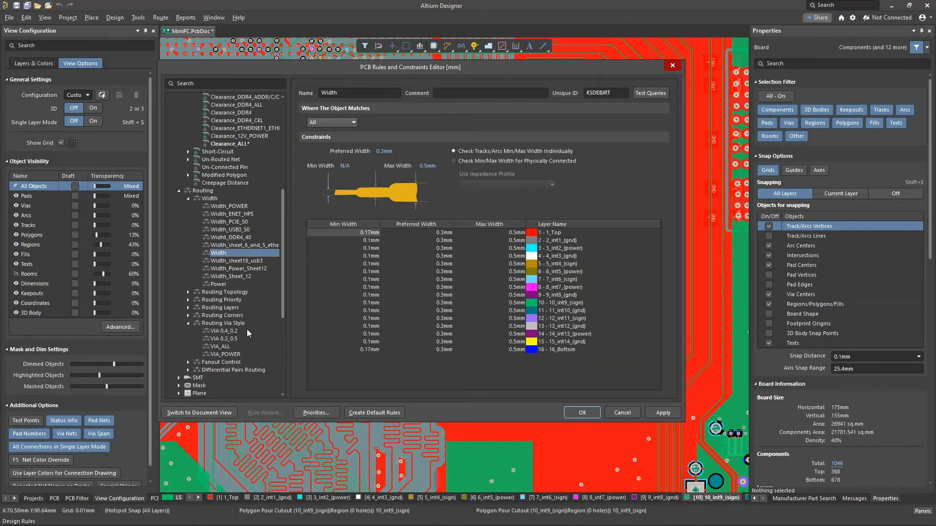
left_click(224, 338)
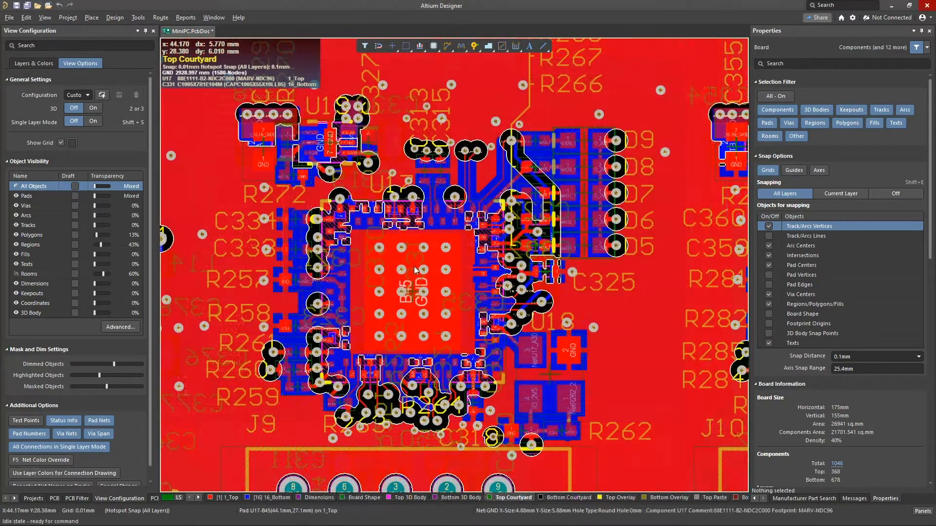
Close the rules editor and zoom into the components around U17.
left_click(93, 122)
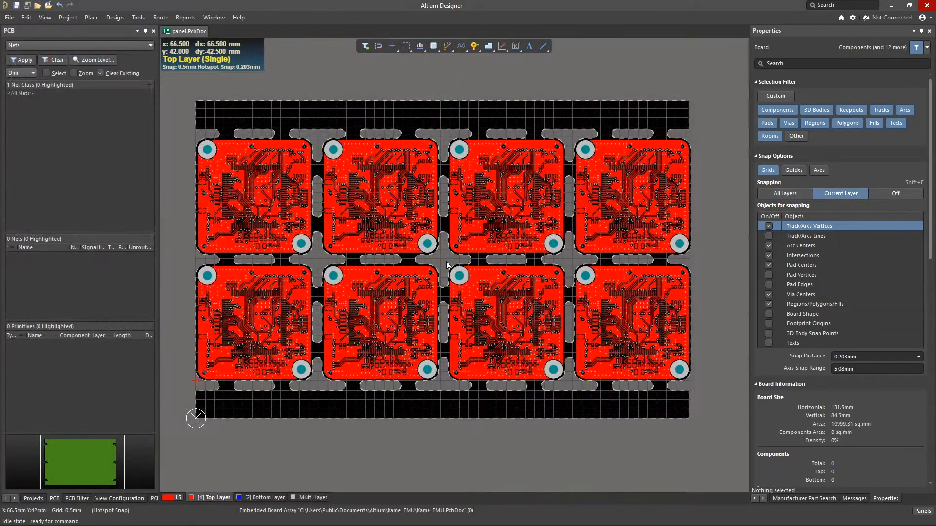
Show the eight-board Kame FMU panel in 3D and open its View menu.
right_click(446, 265)
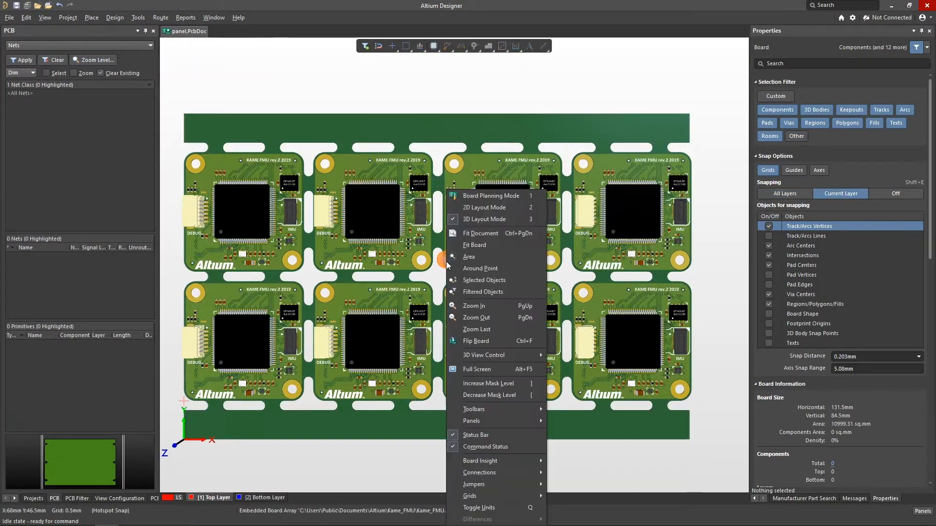